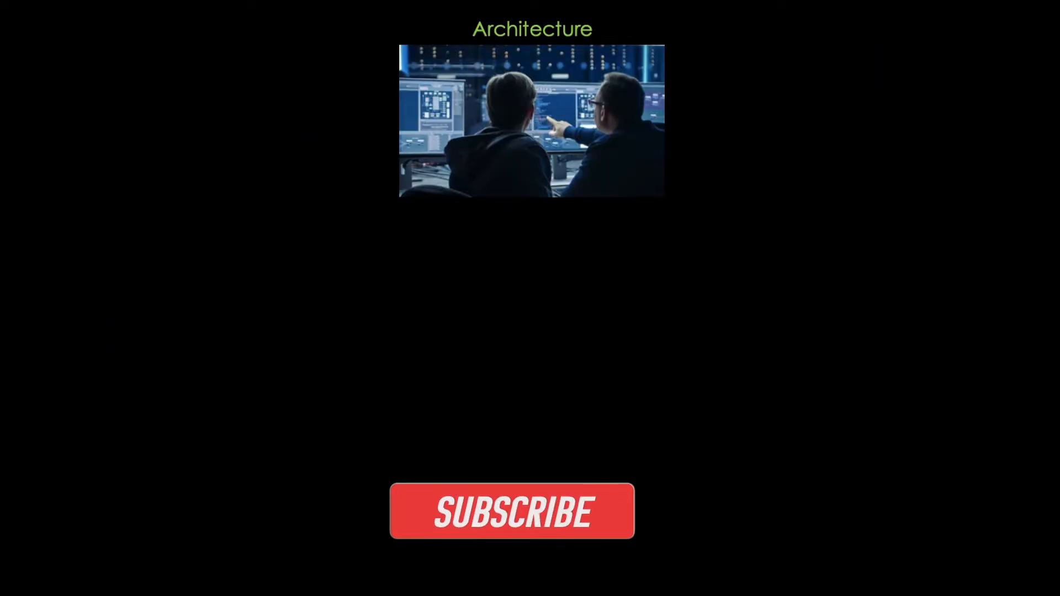
left_click(512, 510)
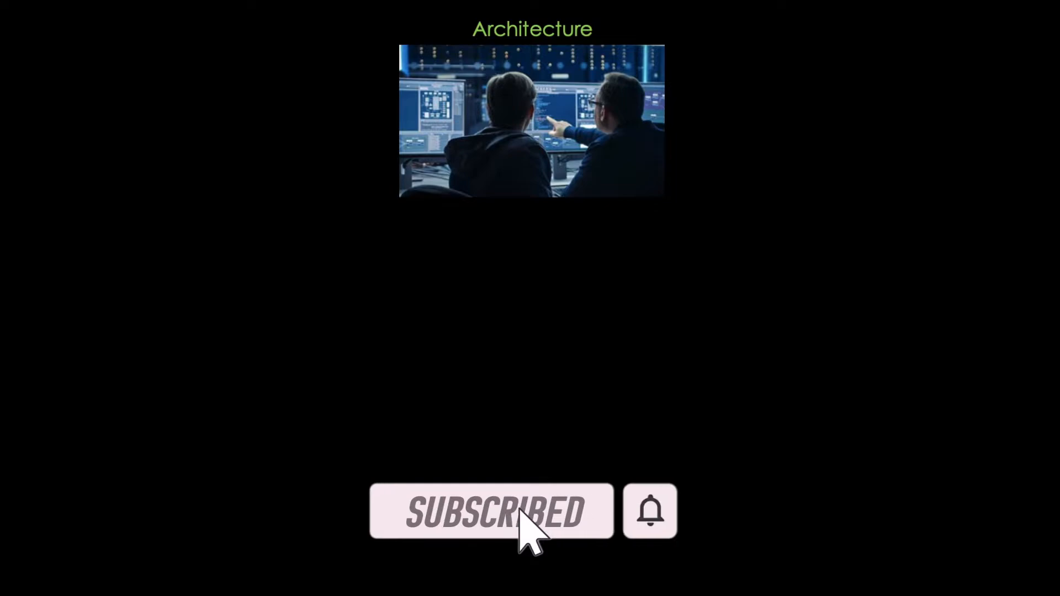